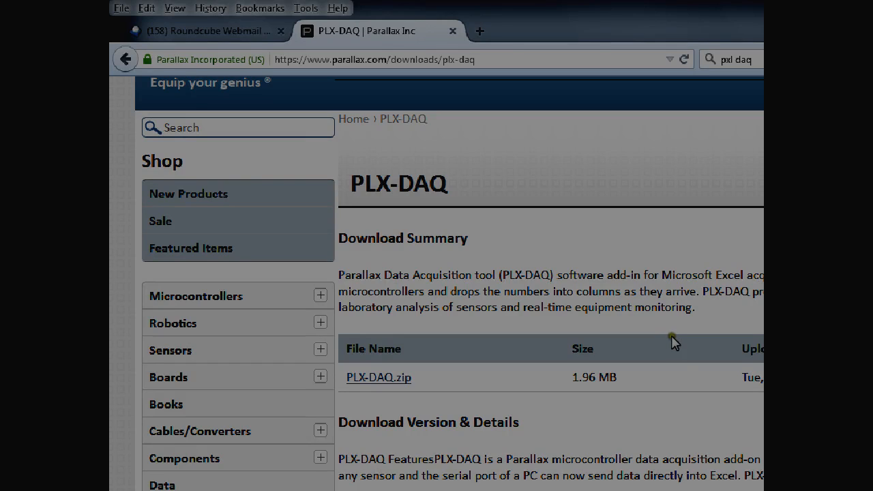
mouse_move(707, 380)
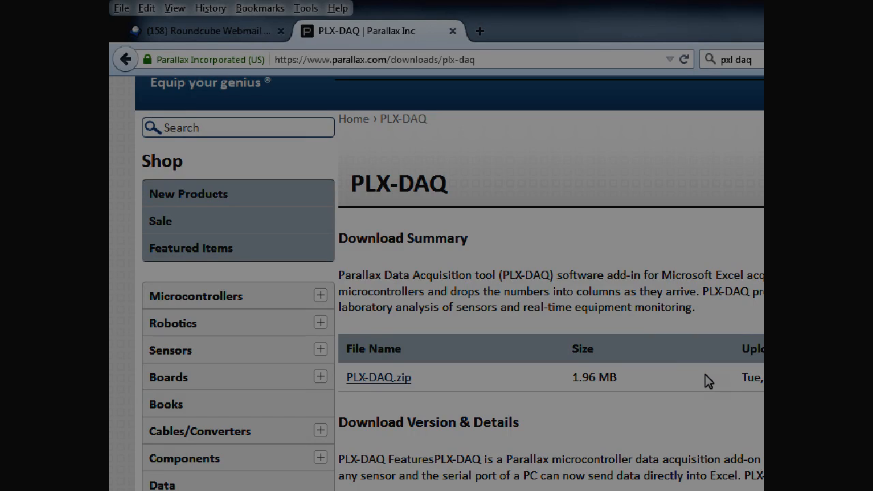
mouse_move(539, 344)
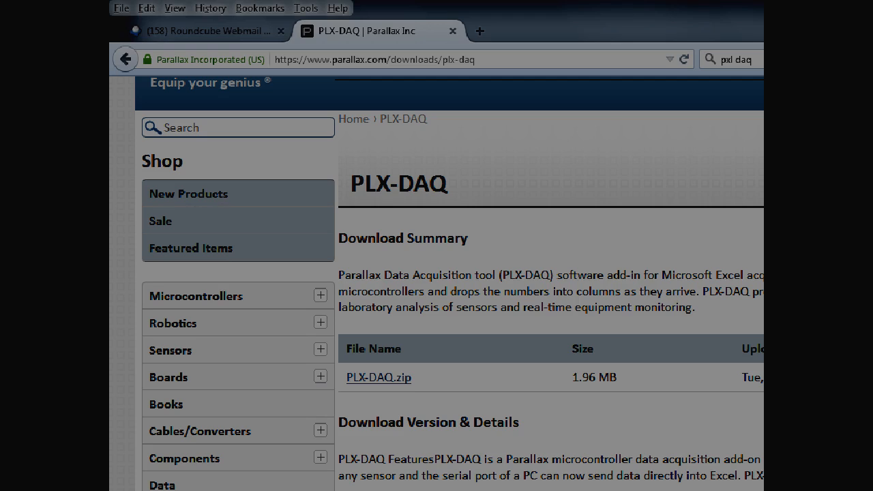
mouse_move(412, 390)
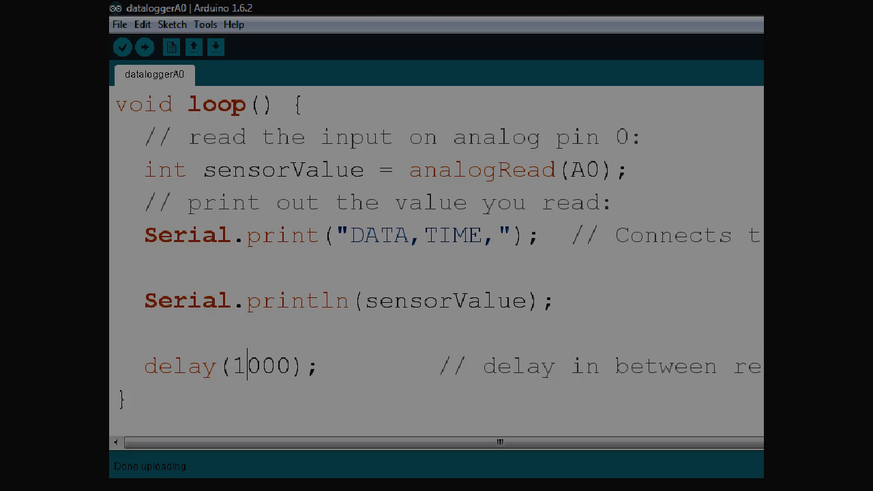
mouse_move(308, 194)
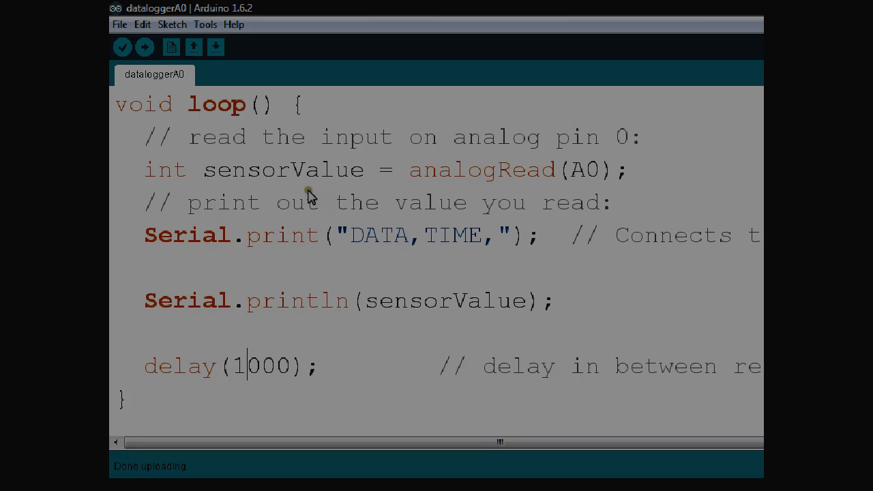
mouse_move(551, 179)
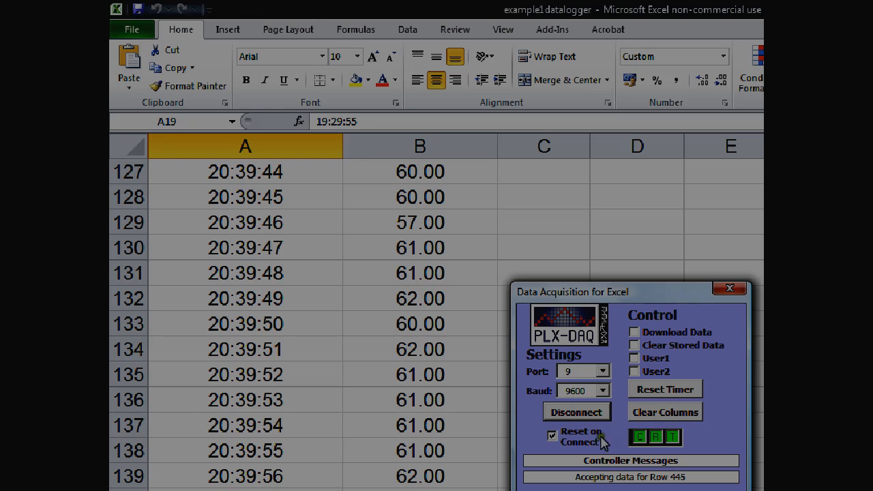
Disconnect PLX-DAQ so it stops receiving light readings from the Arduino.
click(575, 412)
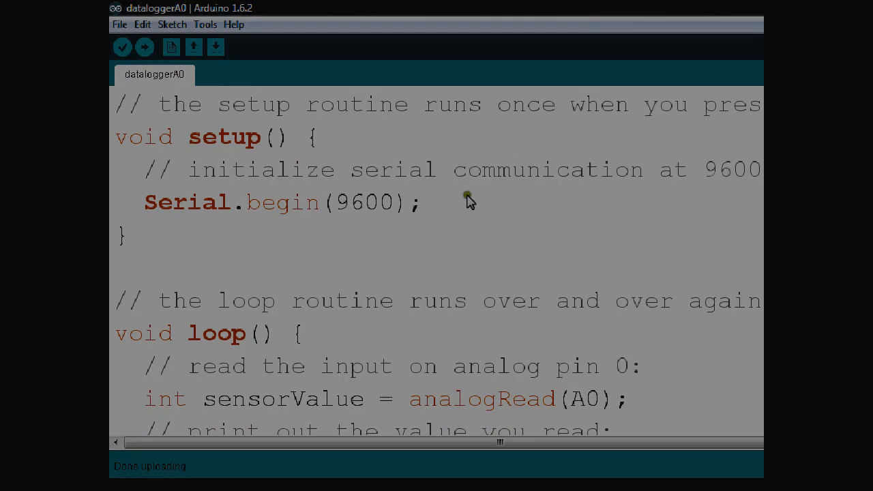
mouse_move(343, 216)
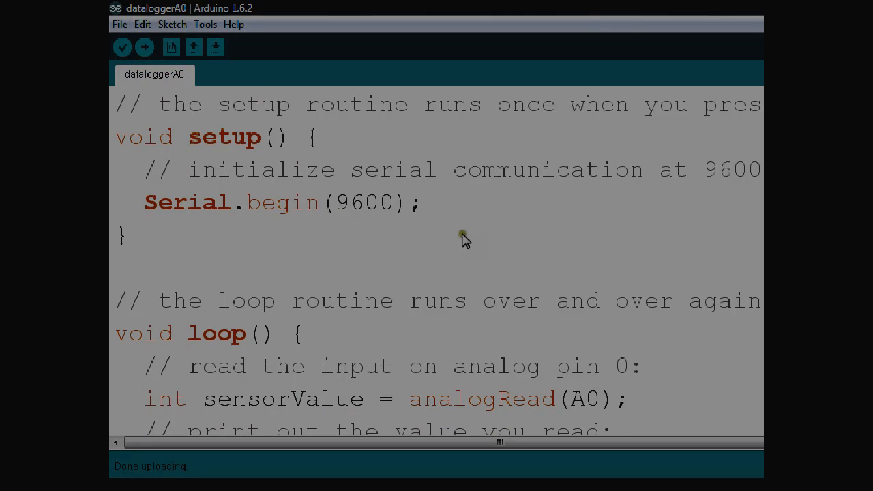
Scroll the sketch down to the loop routine containing delay(1000) to change it to 5000 ms.
scroll(down, 3)
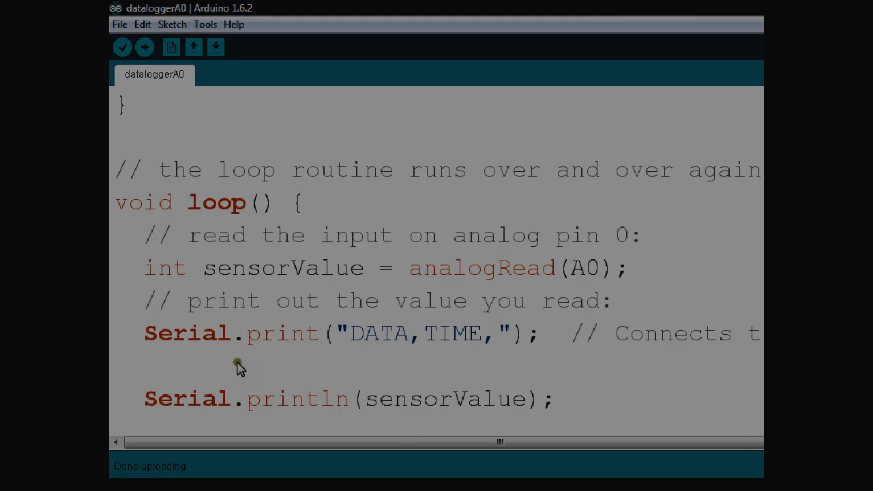
mouse_move(322, 341)
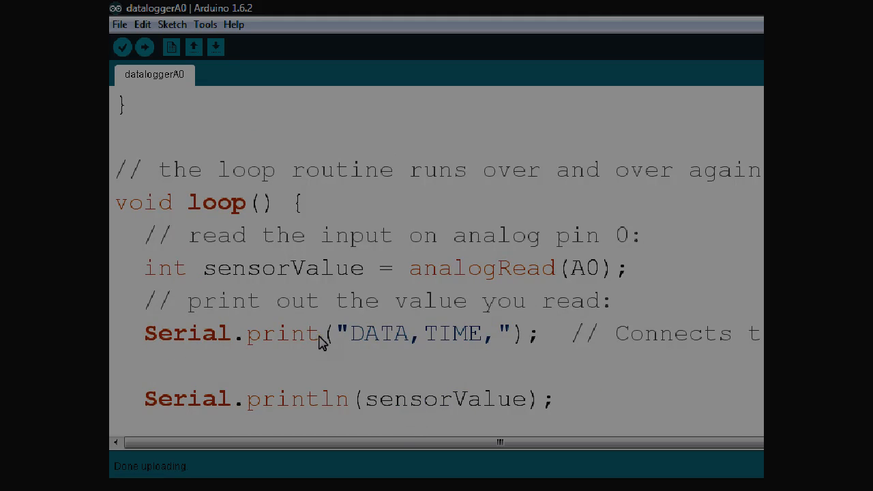
mouse_move(434, 354)
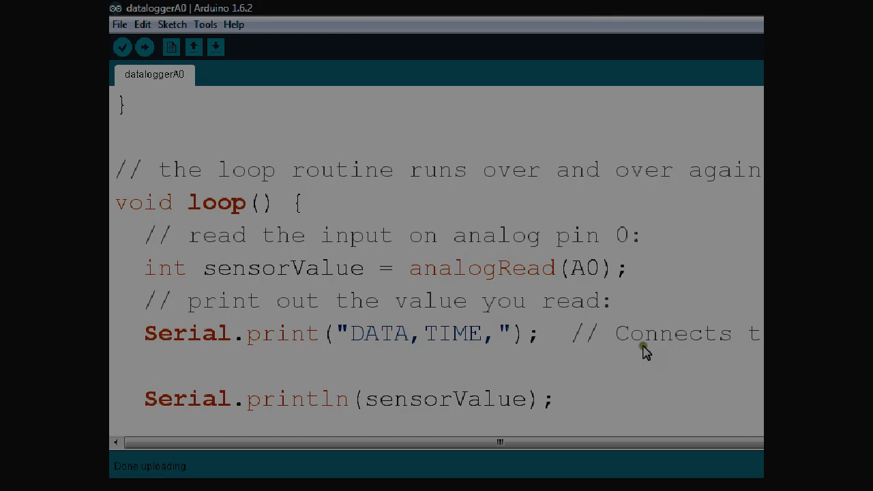
scroll(down, 3)
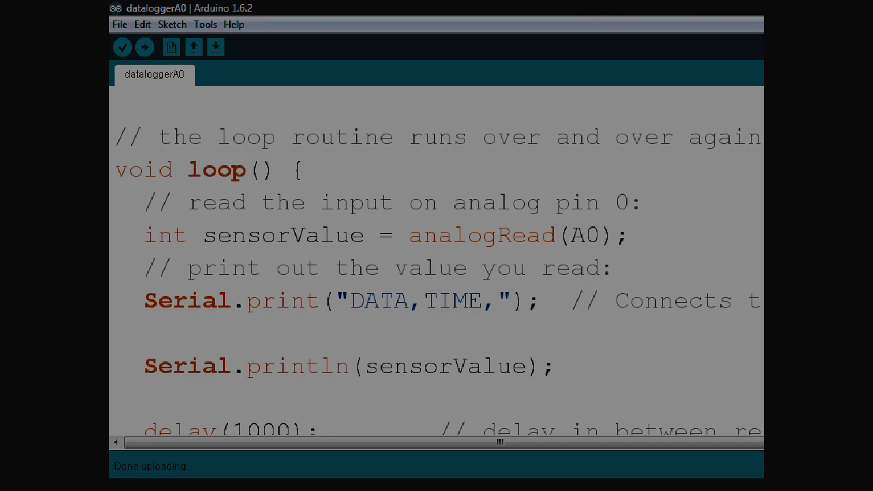
mouse_move(538, 354)
text(5)
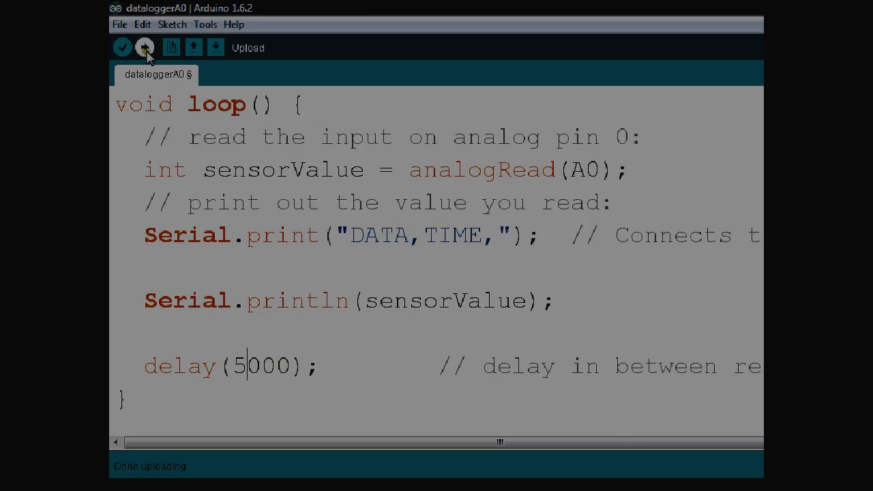
Upload the edited five-second-delay sketch to the Arduino board.
click(144, 47)
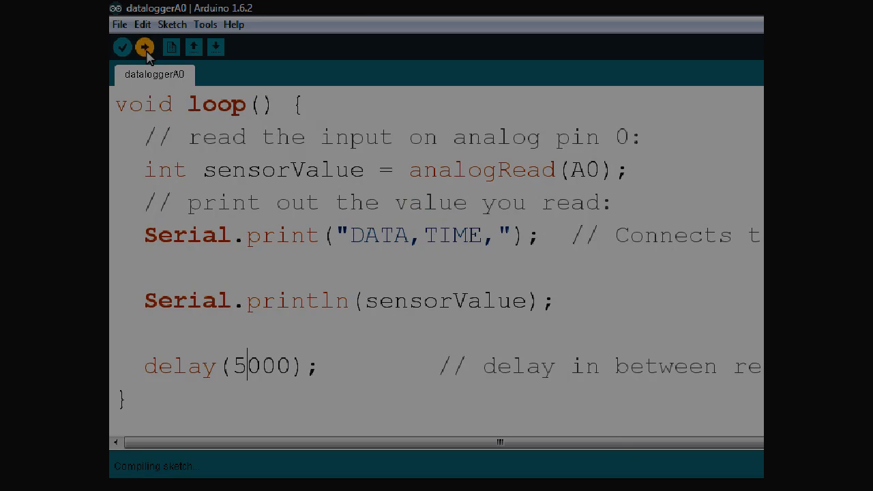
click(145, 47)
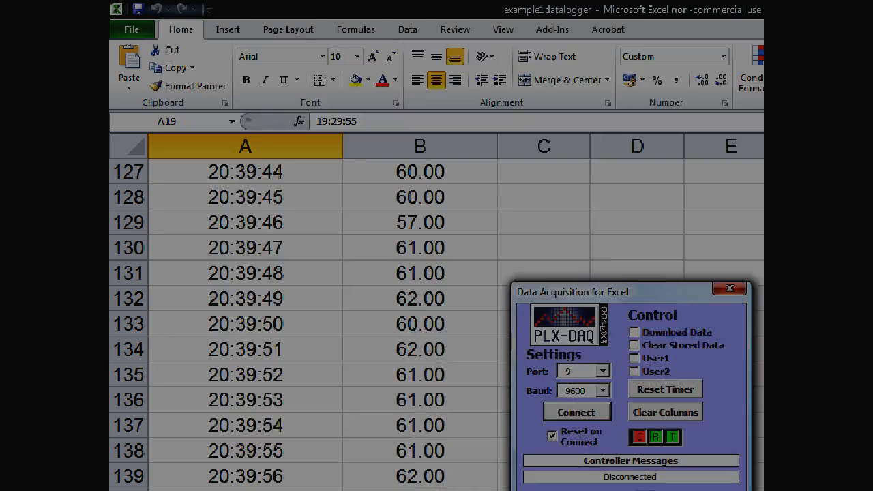
Move the PLX-DAQ panel aside and clear the logged time and light columns, returning to the header row.
drag(573, 292, 698, 202)
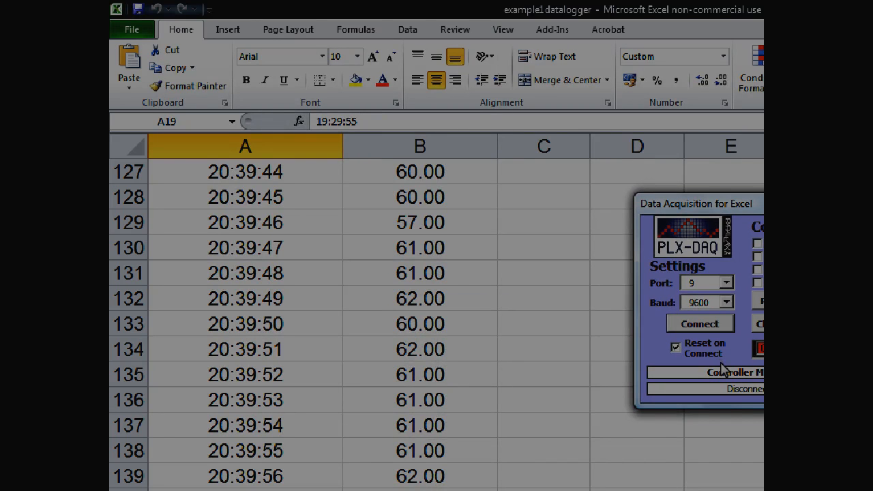
mouse_move(355, 234)
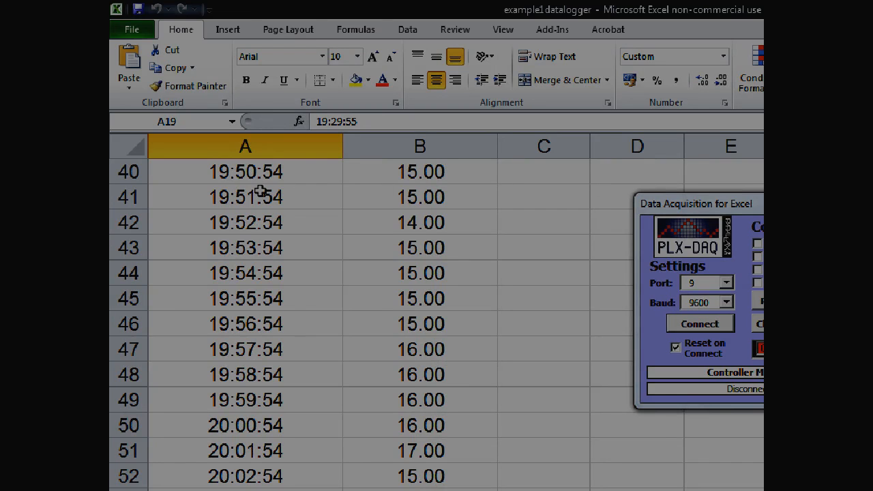
drag(245, 172, 419, 477)
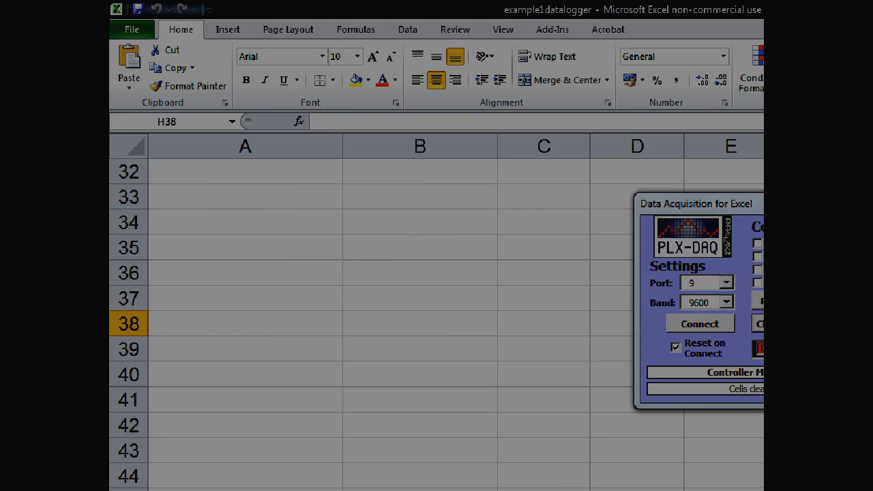
scroll(up, 3)
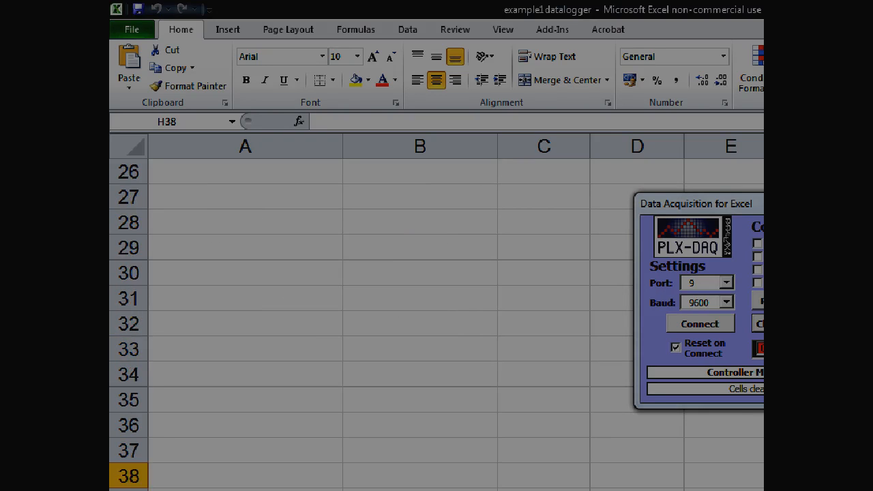
scroll(up, 3)
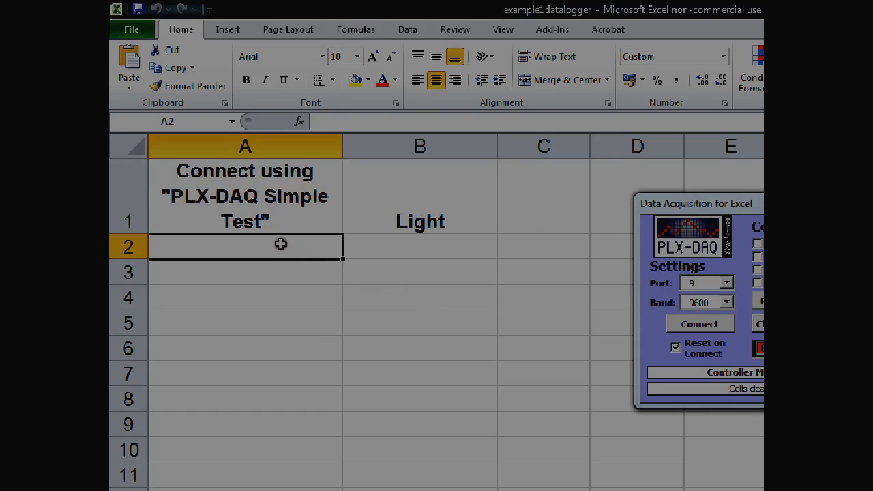
mouse_move(711, 229)
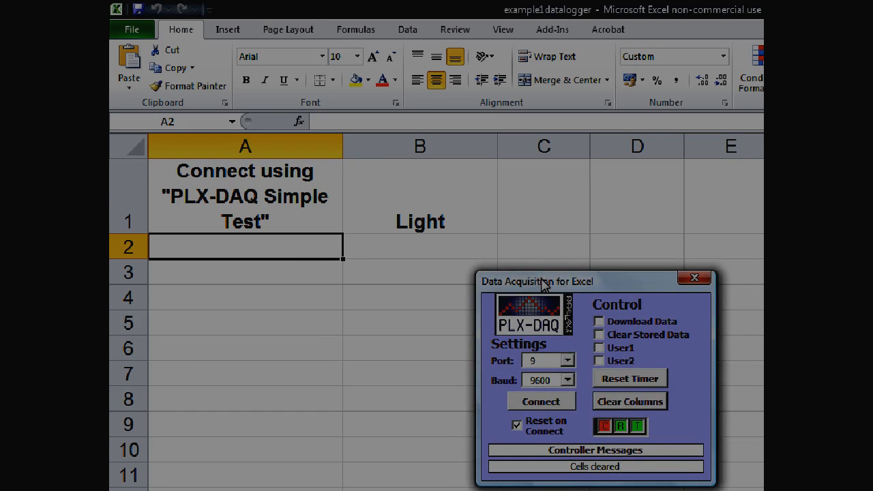
mouse_move(565, 366)
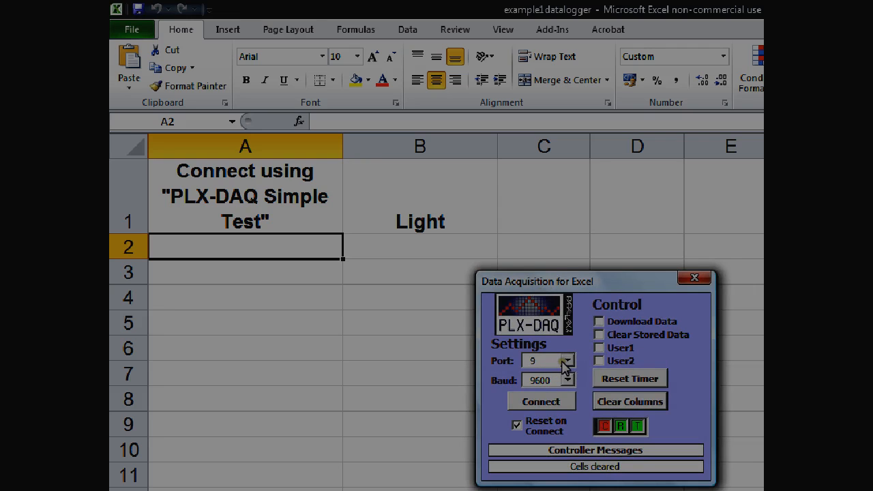
Set PLX-DAQ baud to 9600 and connect to start receiving Arduino data.
click(567, 380)
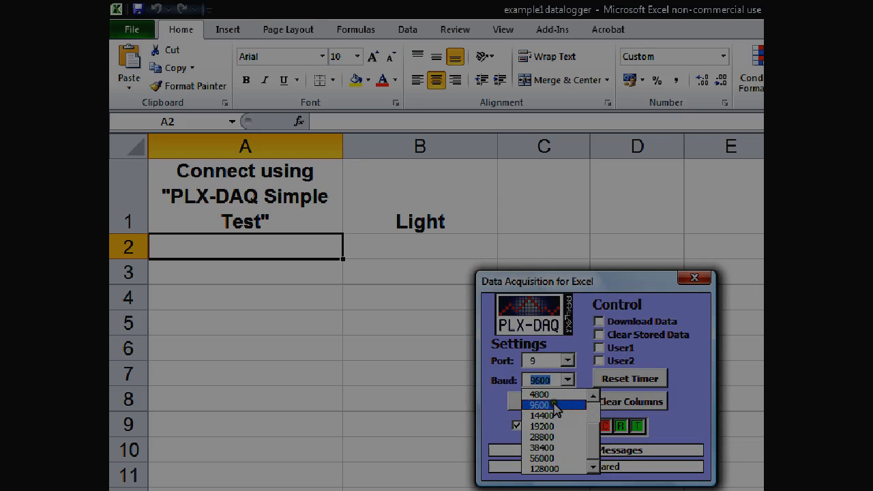
click(543, 403)
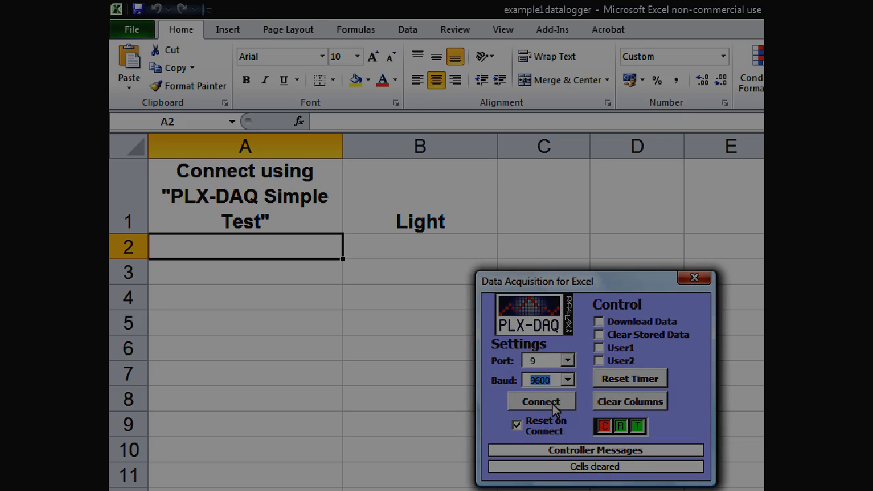
click(540, 400)
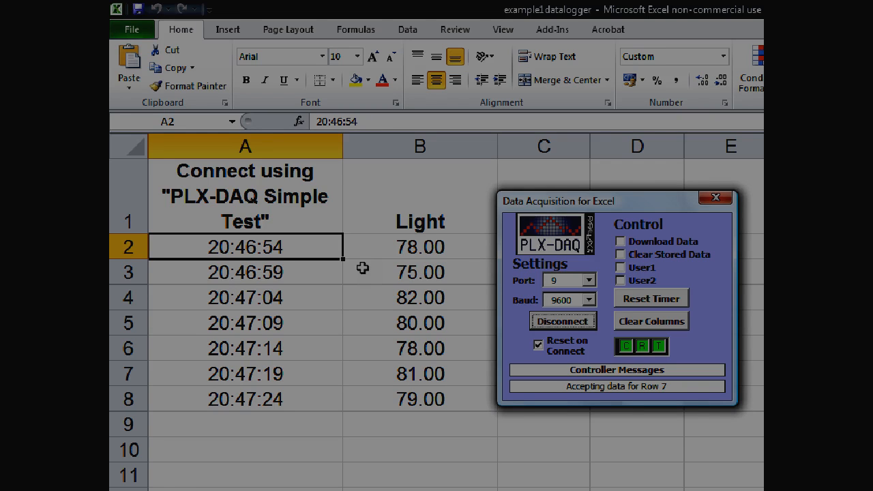
mouse_move(519, 259)
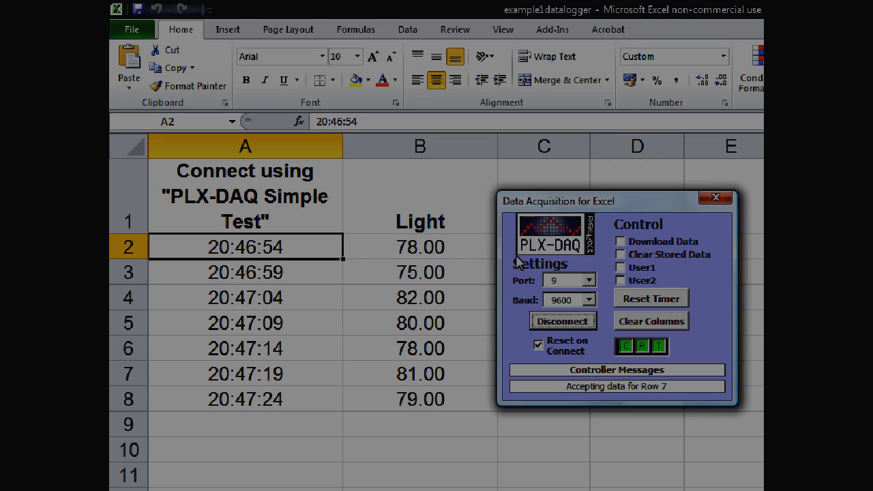